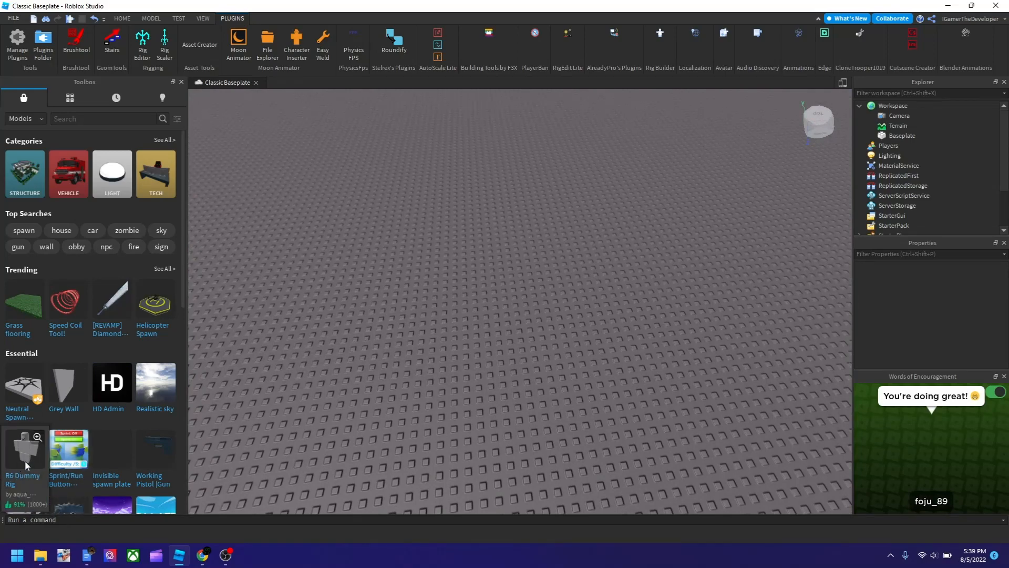
# Insert the R6 Dummy rig from the Toolbox onto the baseplate and return to the Home toolset
pyautogui.click(24, 451)
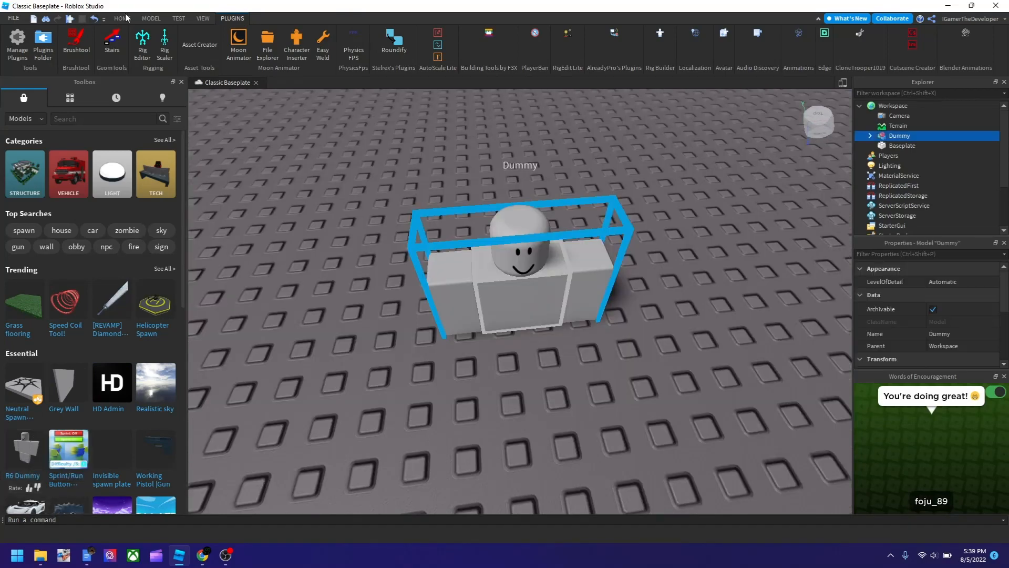
pyautogui.click(122, 18)
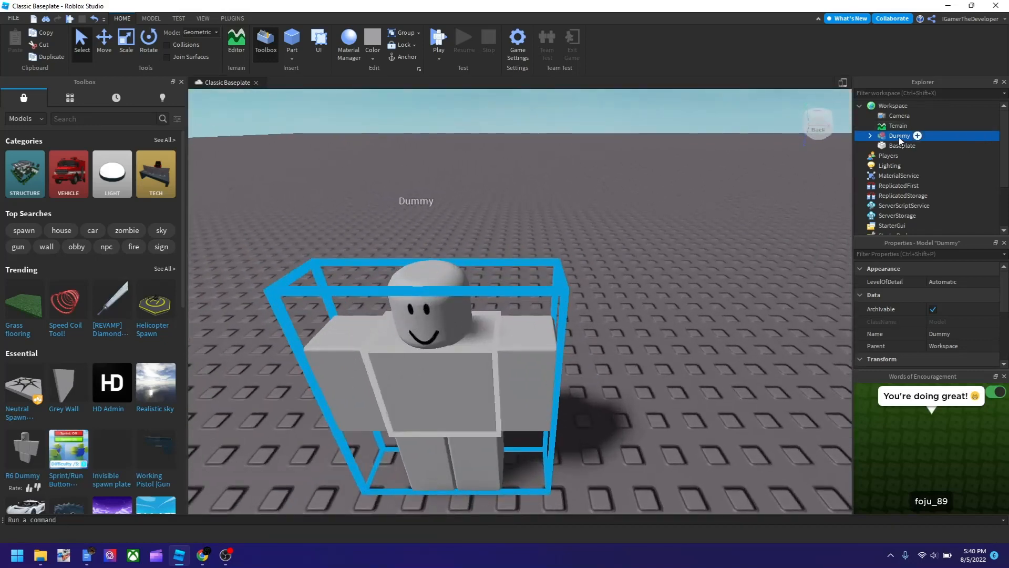
# Begin renaming the Dummy model in the Explorer to StarterCharacter
pyautogui.doubleClick(899, 136)
pyautogui.write('StarterCharacter')
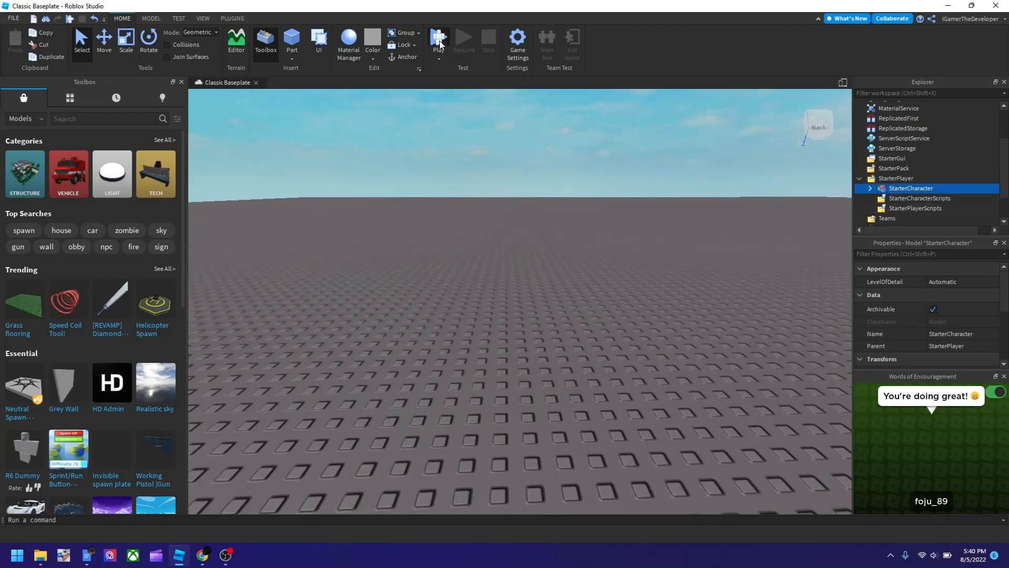
pyautogui.click(438, 39)
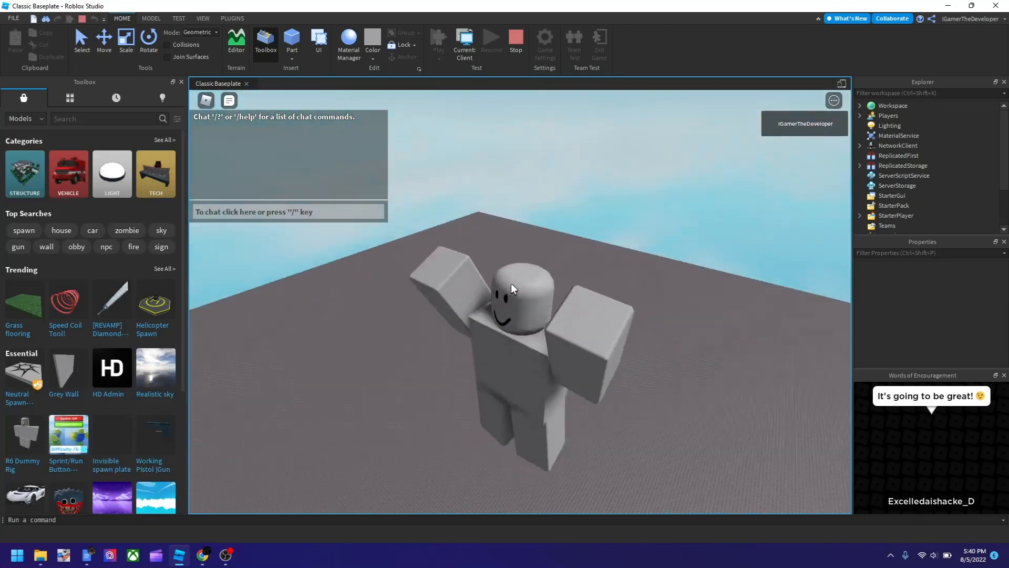
pyautogui.click(515, 40)
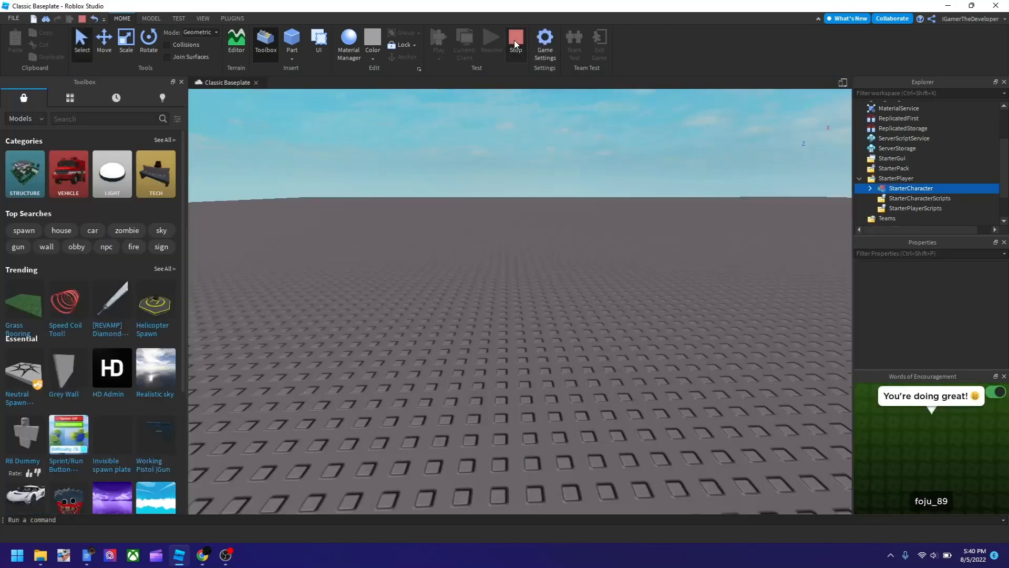
# Stop the running session and launch a fresh playtest with Play
pyautogui.click(515, 38)
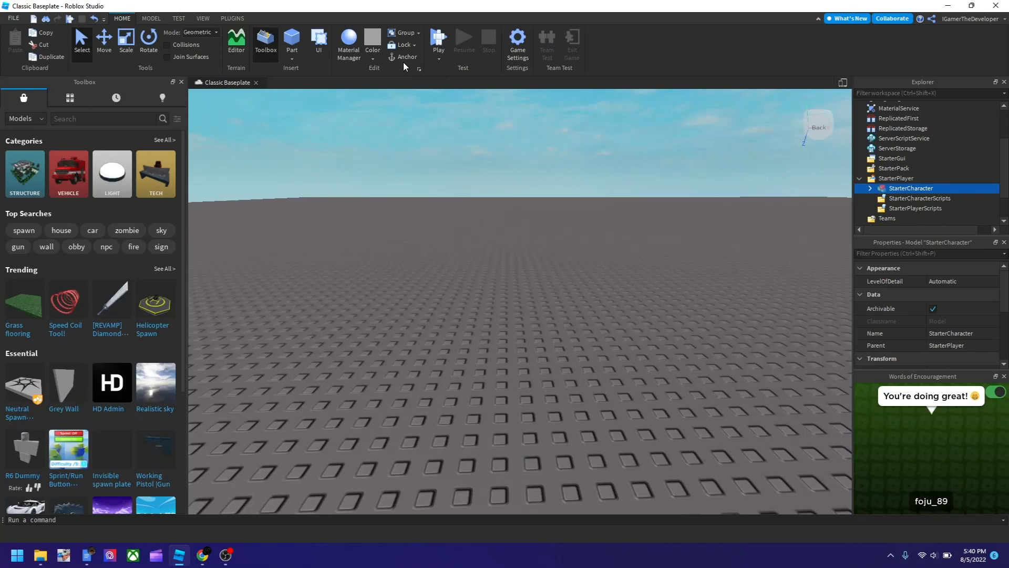
pyautogui.moveTo(424, 64)
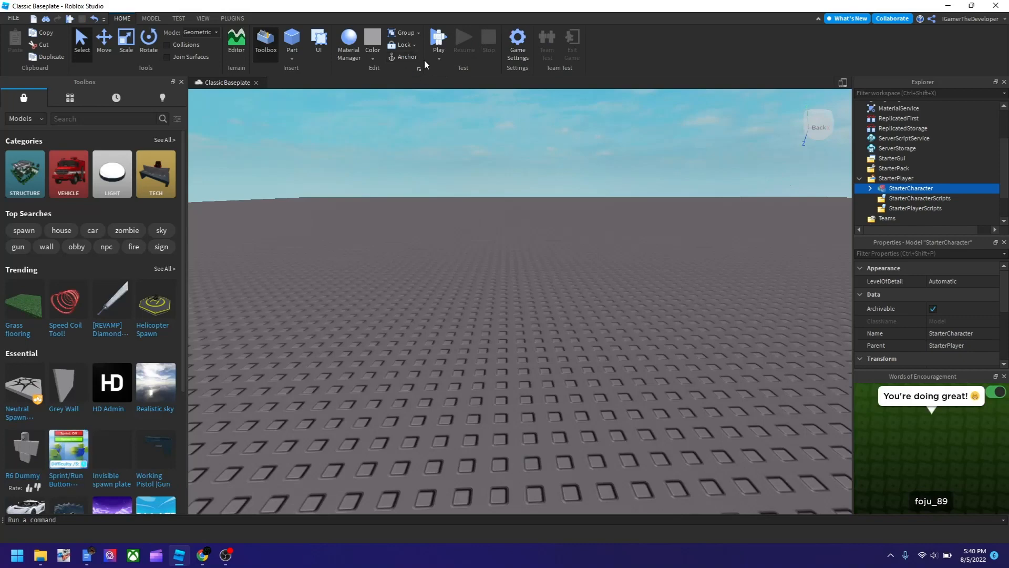
pyautogui.click(438, 39)
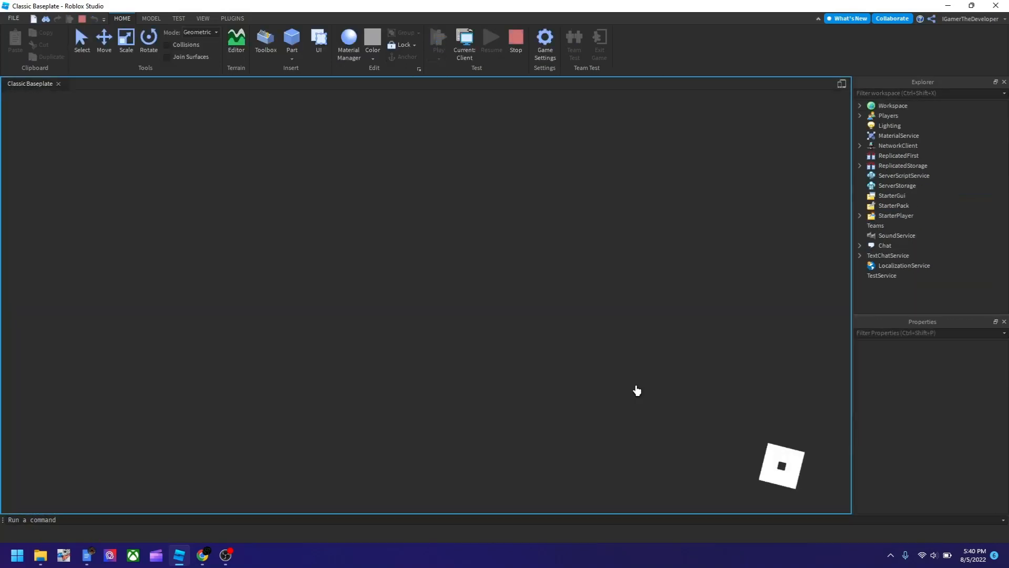